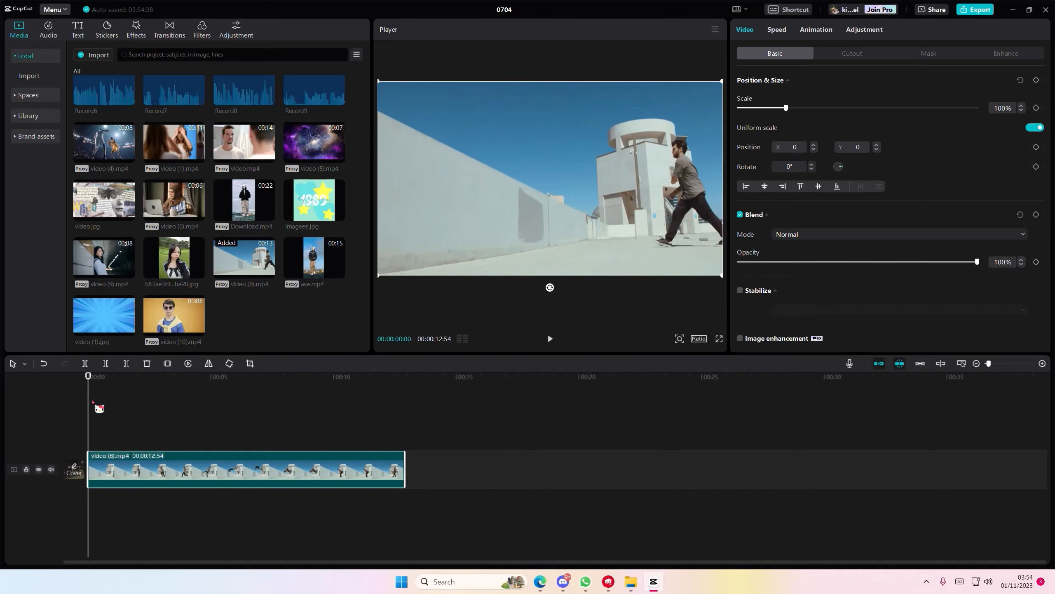
# Turn on Auto cutout for the copied parkour clip to isolate the jumper.
pyautogui.click(851, 53)
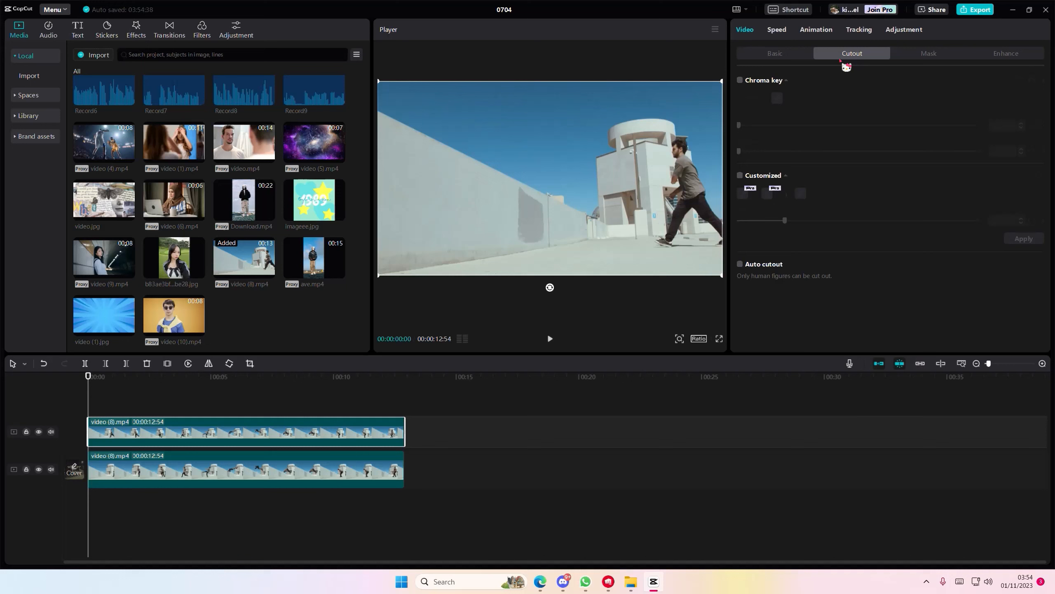
pyautogui.click(740, 264)
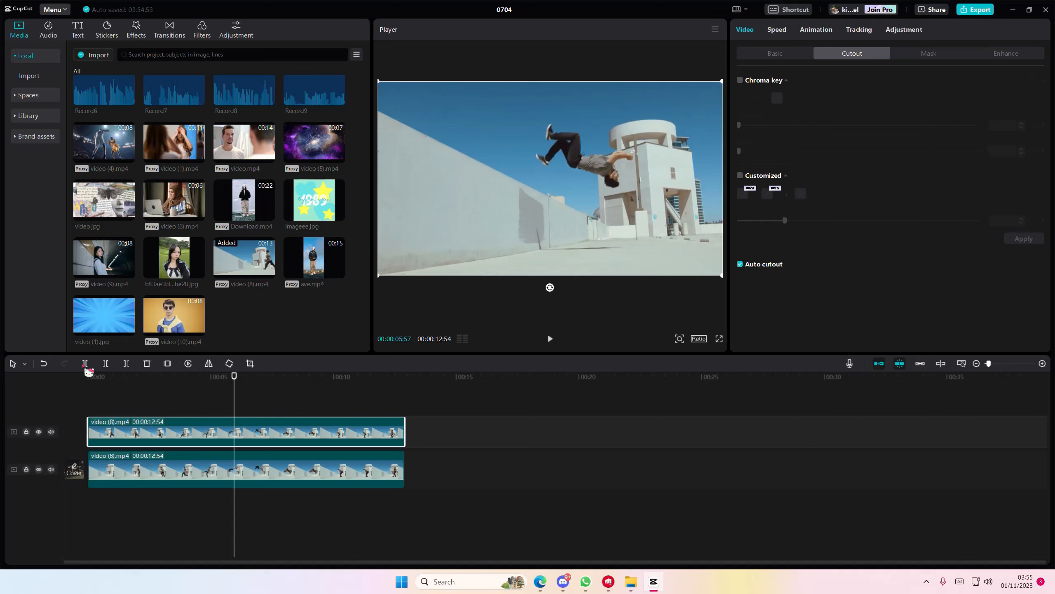
# Freeze the cut-out copy into a 3-second still of the jumper mid-flip.
pyautogui.click(229, 363)
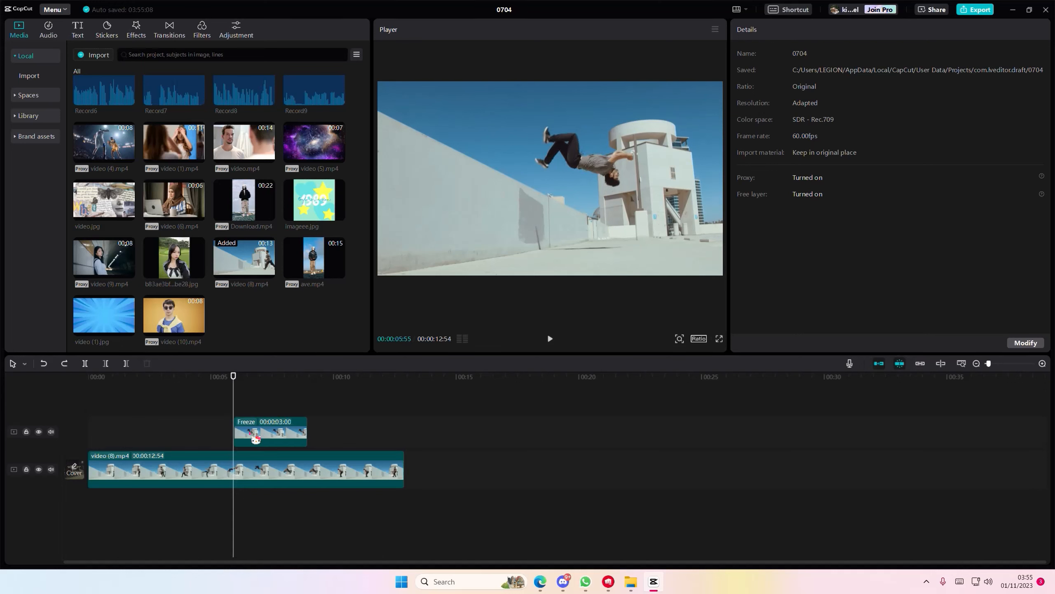
# Extend the freeze frame back to the timeline start and trim its end to the flip.
pyautogui.click(270, 431)
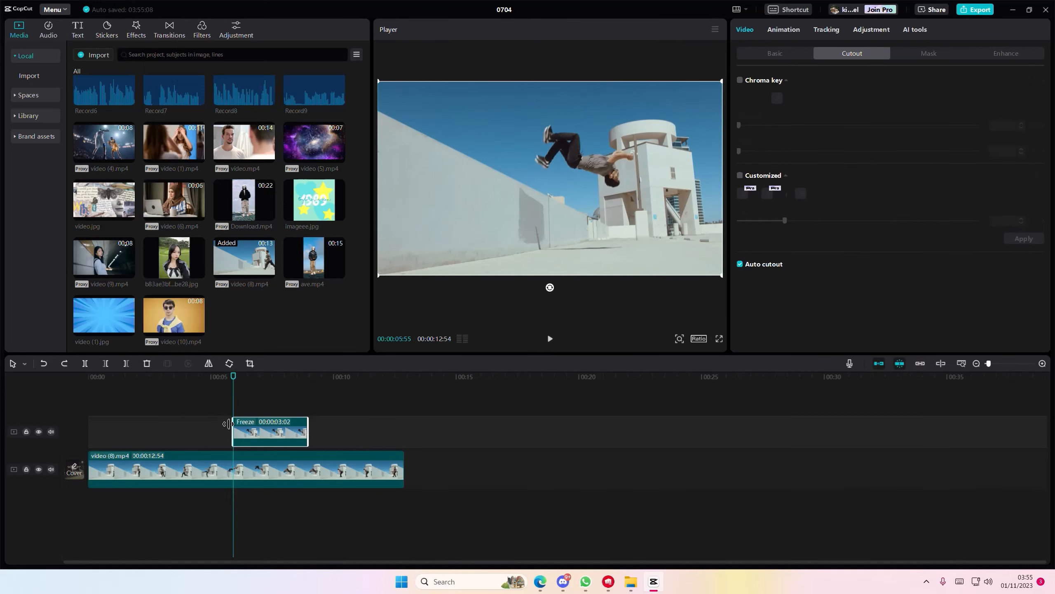
pyautogui.moveTo(231, 431); pyautogui.dragTo(86, 431)
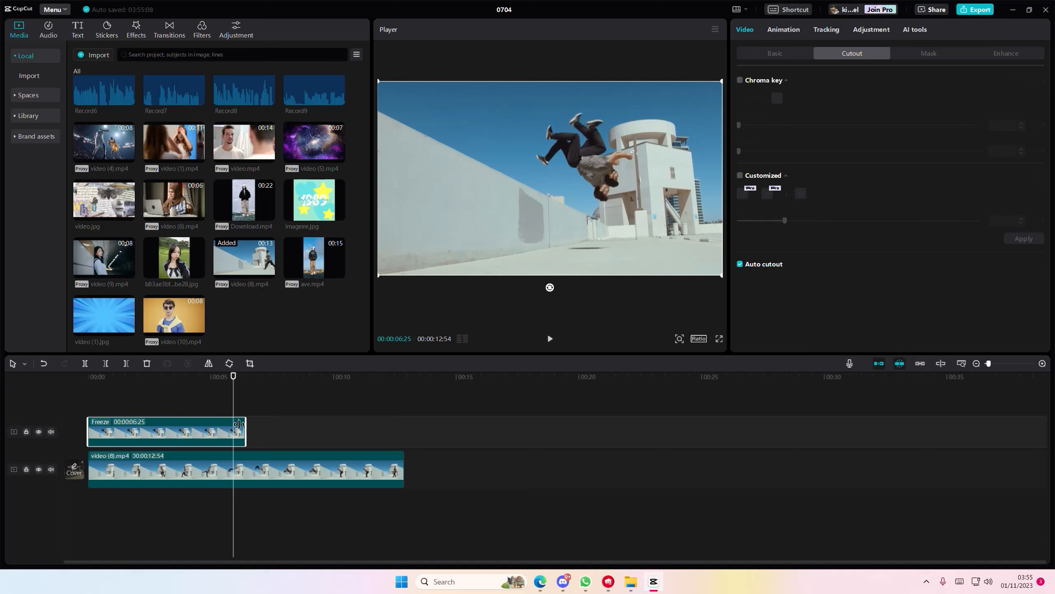
pyautogui.moveTo(241, 430); pyautogui.dragTo(234, 429)
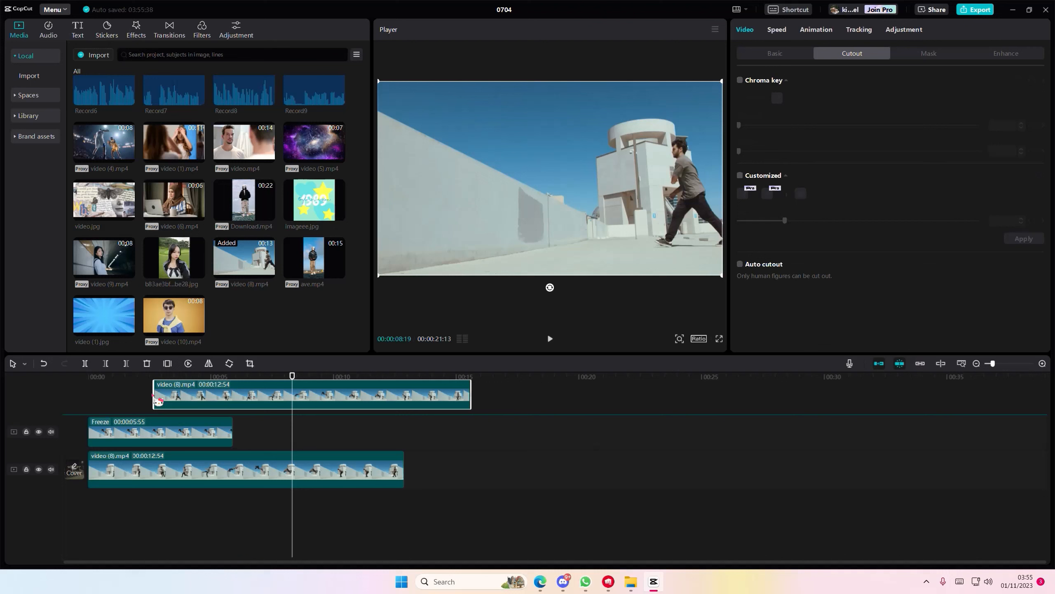
# Place the new parkour clip copy on the third track with auto cutout.
pyautogui.click(739, 264)
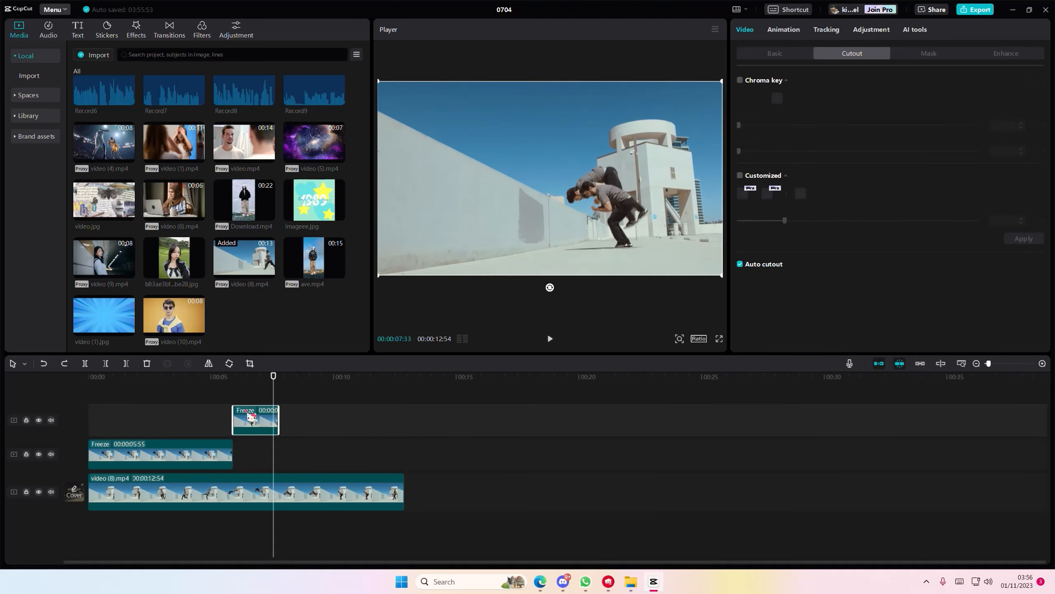
# Give the second freeze frame a half-second Fade In entrance, then play the clone trail.
pyautogui.click(783, 29)
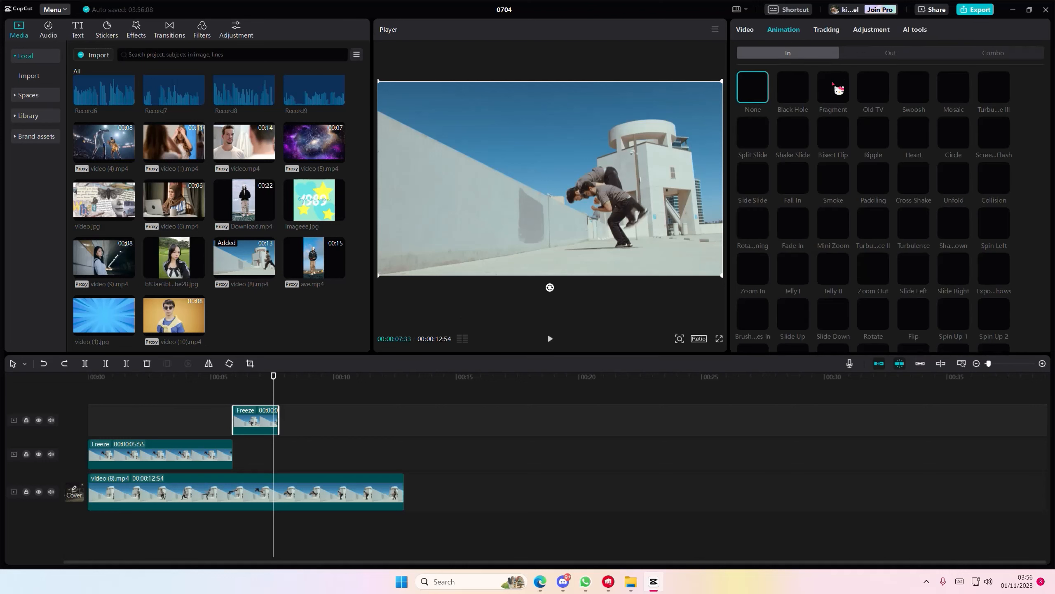
pyautogui.click(792, 224)
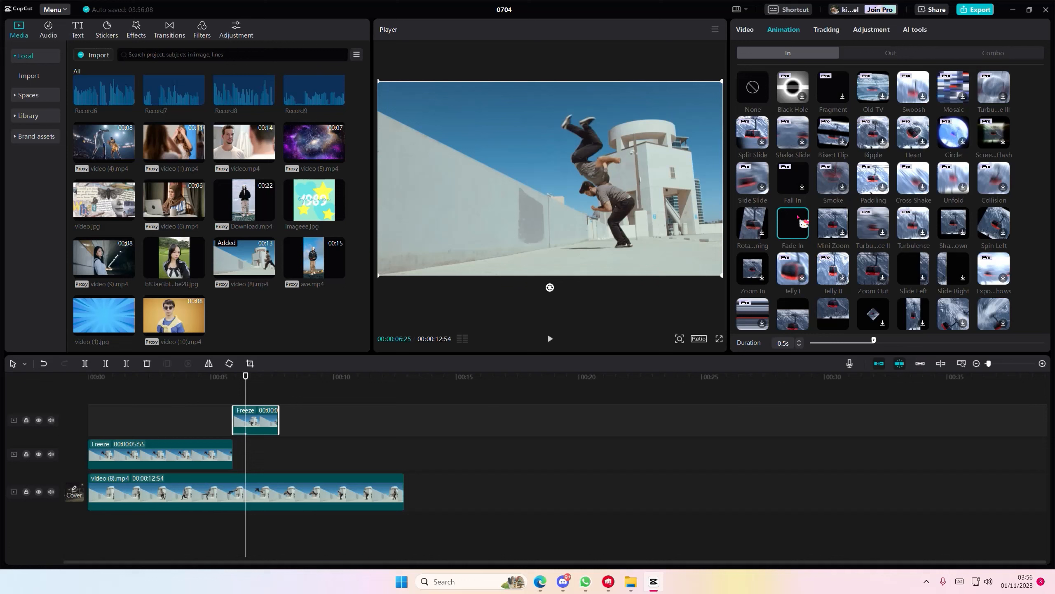
pyautogui.moveTo(873, 339); pyautogui.dragTo(844, 339)
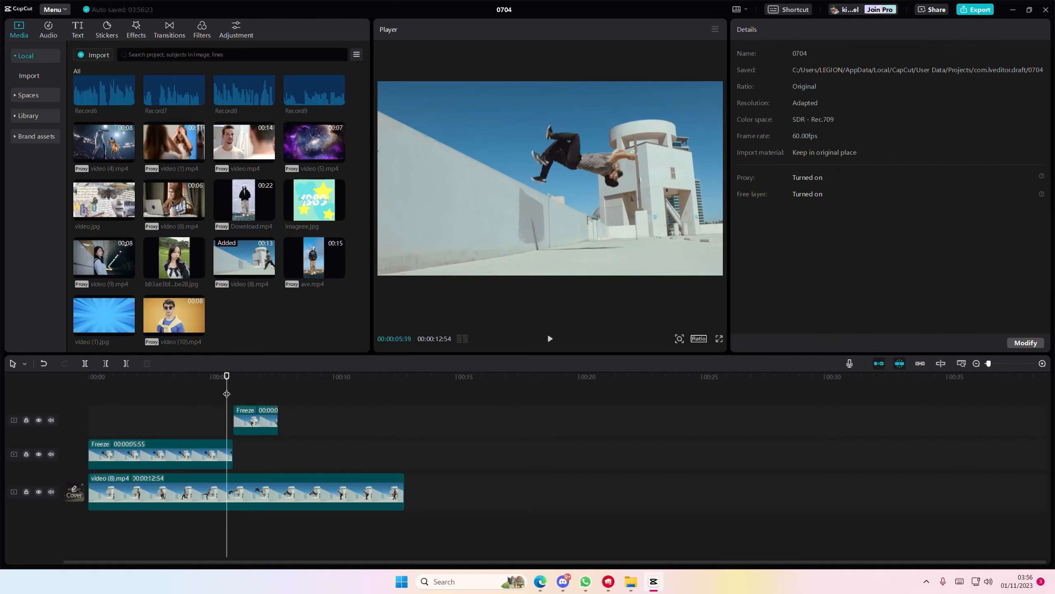
pyautogui.click(549, 338)
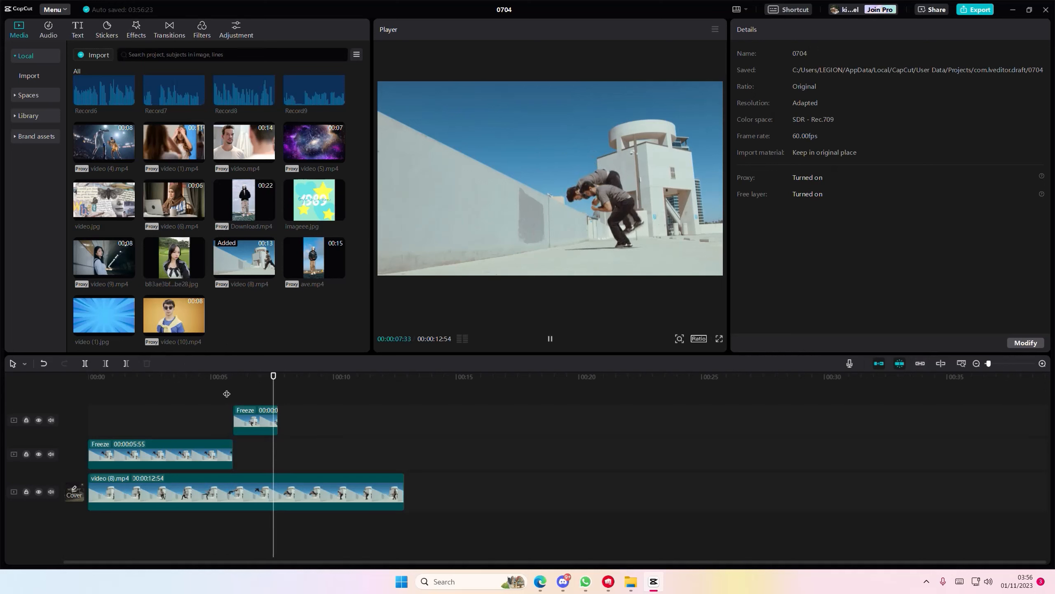